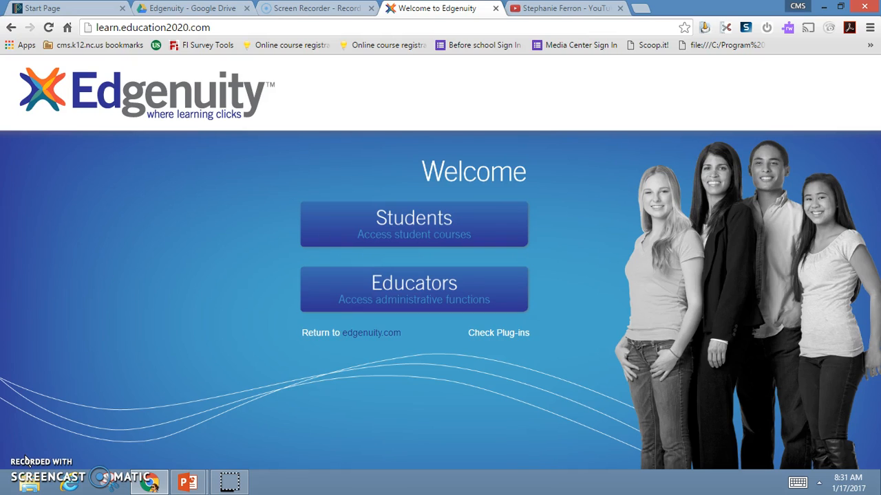
Sign in to Edgenuity as a student from the Students welcome link.
{"action": "left_click", "coordinate": [413, 223]}
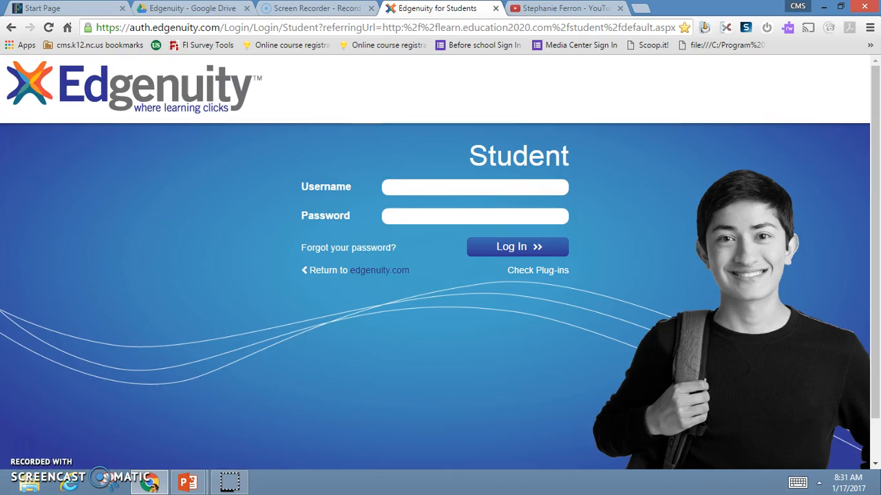
{"action": "left_click", "coordinate": [517, 247]}
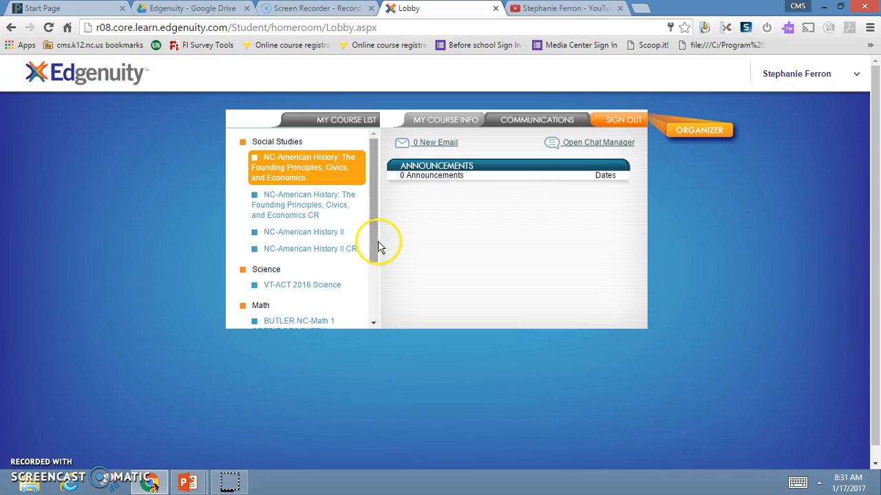
Browse My Course List end to end across Social Studies, Science, Math and Language Arts.
{"action": "scroll", "scroll_direction": "down", "scroll_amount": 3}
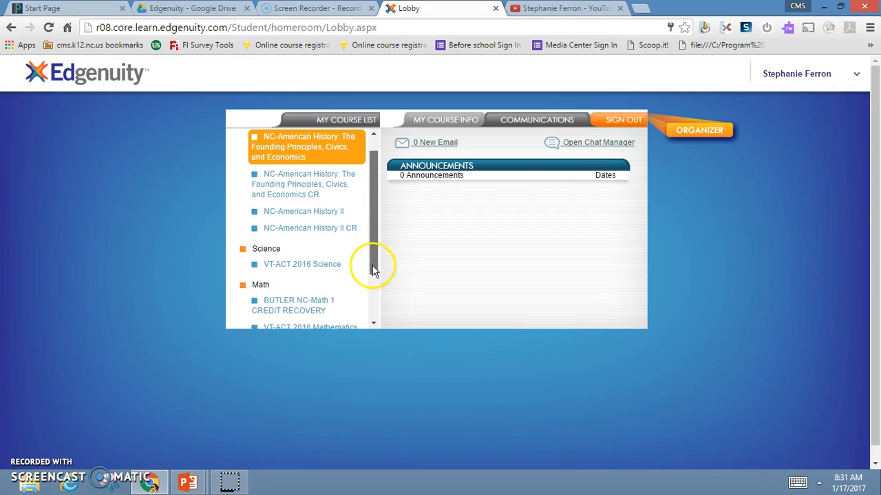
{"action": "scroll", "scroll_direction": "down", "scroll_amount": 3}
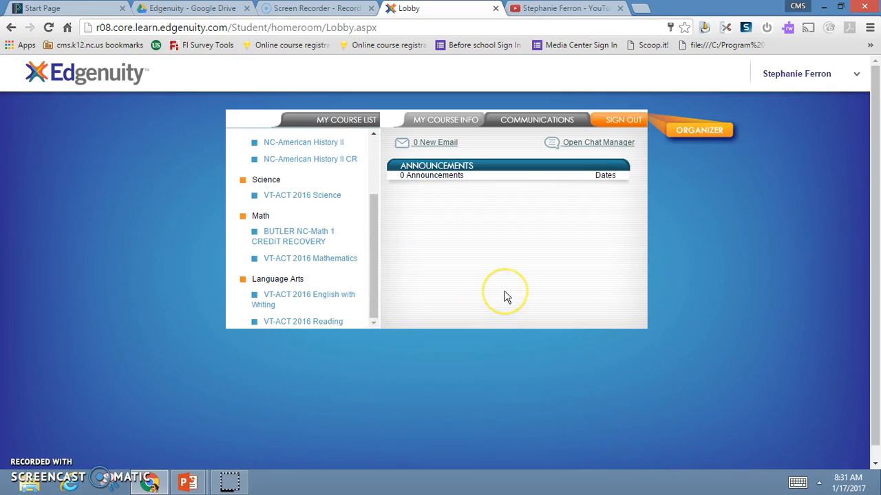
{"action": "mouse_move", "coordinate": [507, 297]}
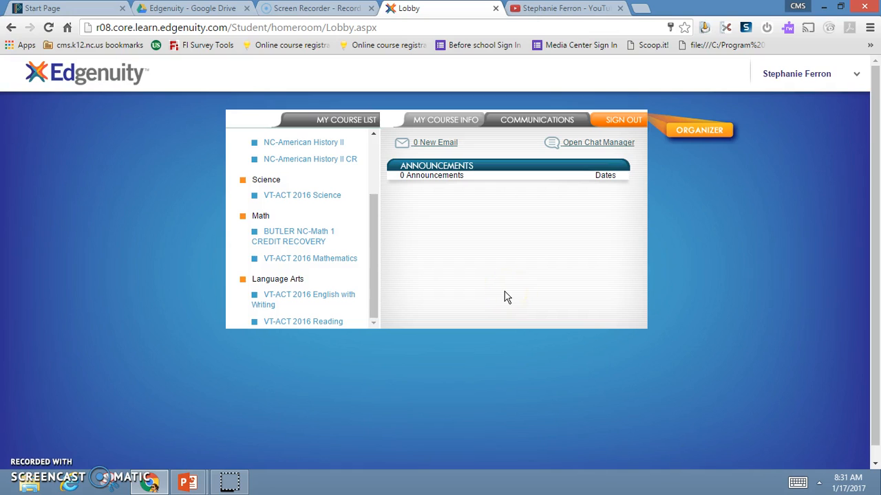
{"action": "mouse_move", "coordinate": [685, 163]}
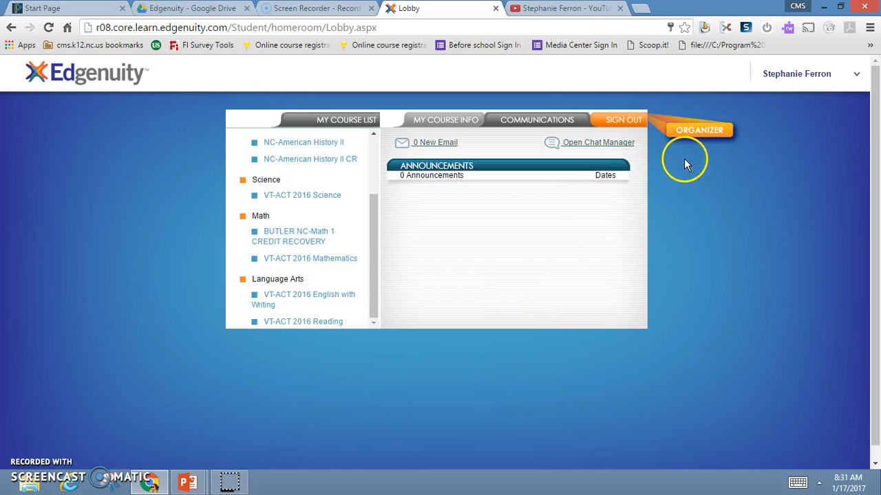
{"action": "mouse_move", "coordinate": [699, 129]}
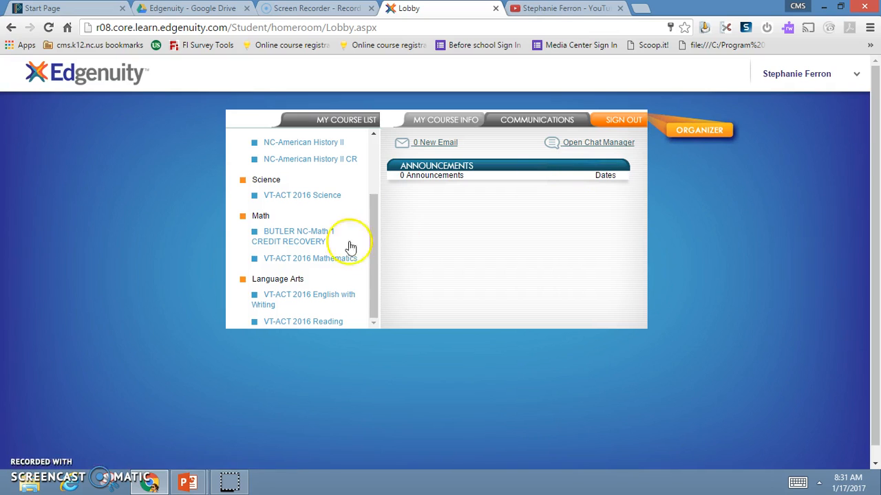
{"action": "scroll", "scroll_direction": "up", "scroll_amount": 3}
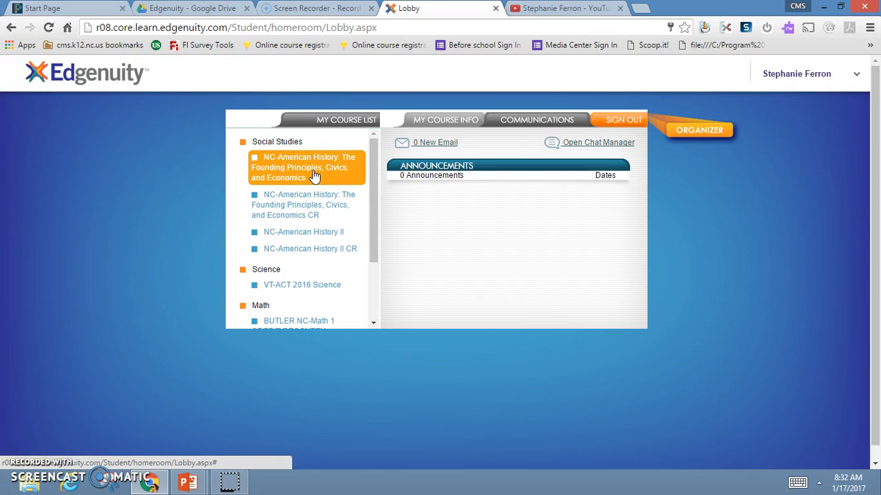
Show My Course Info for NC-American History: 0% complete, current lesson Types of Governments.
{"action": "left_click", "coordinate": [446, 120]}
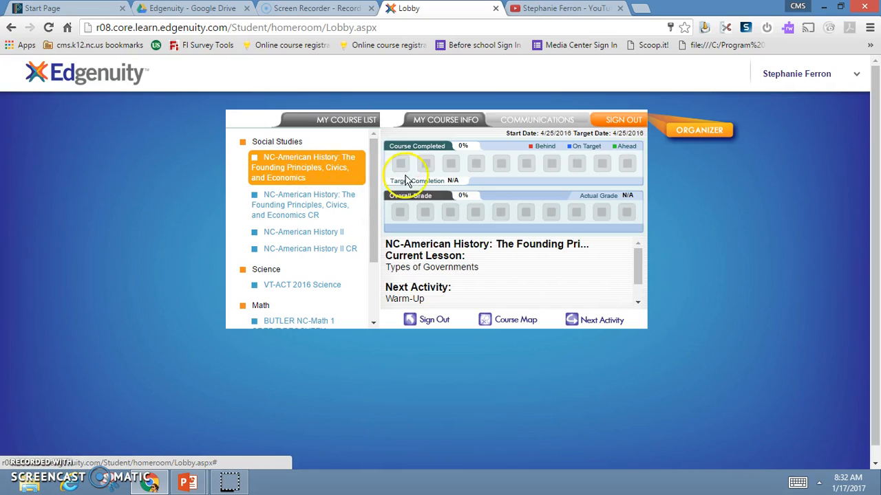
{"action": "mouse_move", "coordinate": [457, 190]}
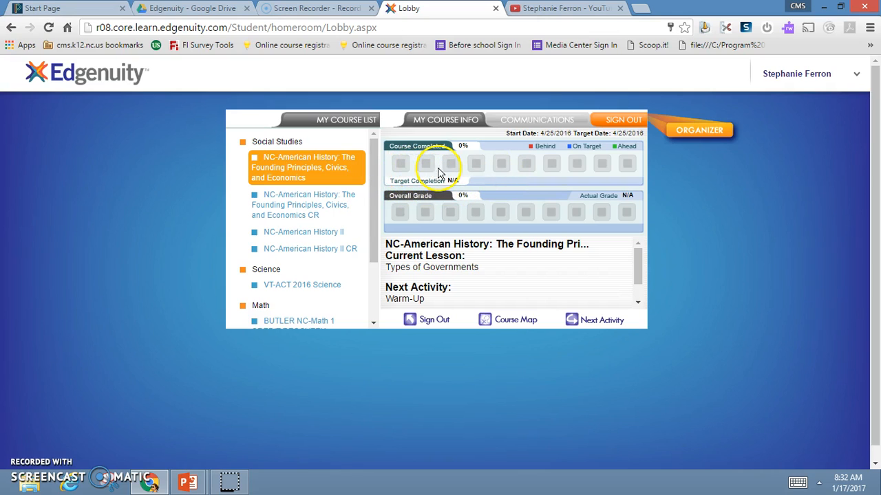
{"action": "mouse_move", "coordinate": [626, 170]}
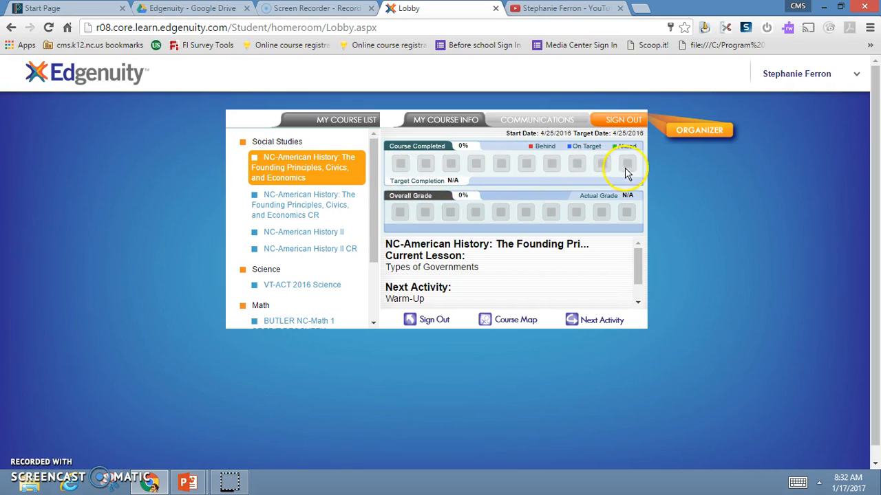
{"action": "mouse_move", "coordinate": [438, 185]}
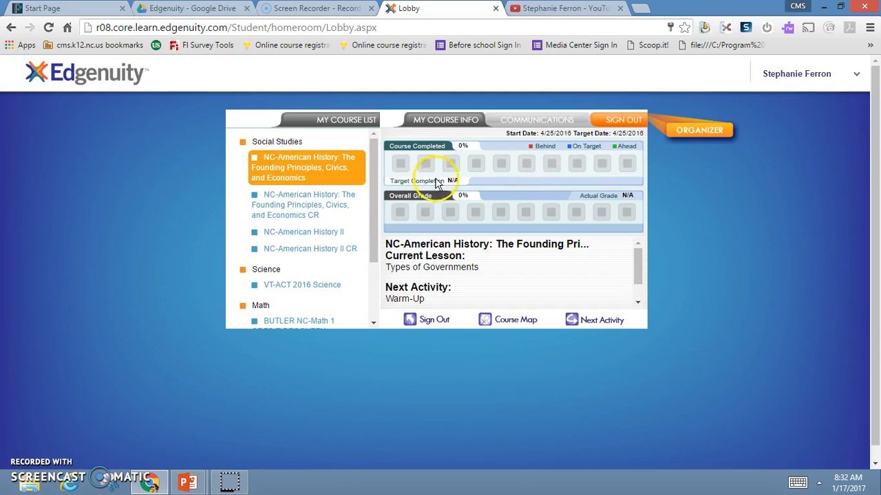
{"action": "mouse_move", "coordinate": [534, 154]}
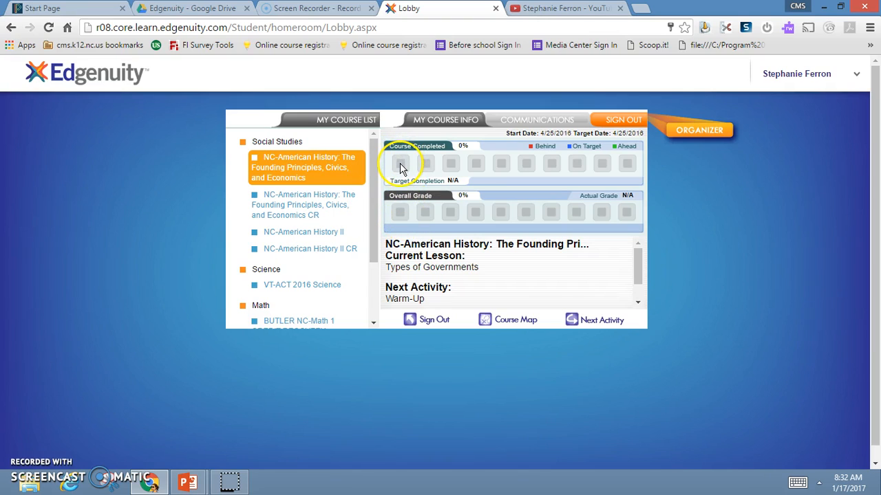
{"action": "mouse_move", "coordinate": [589, 219]}
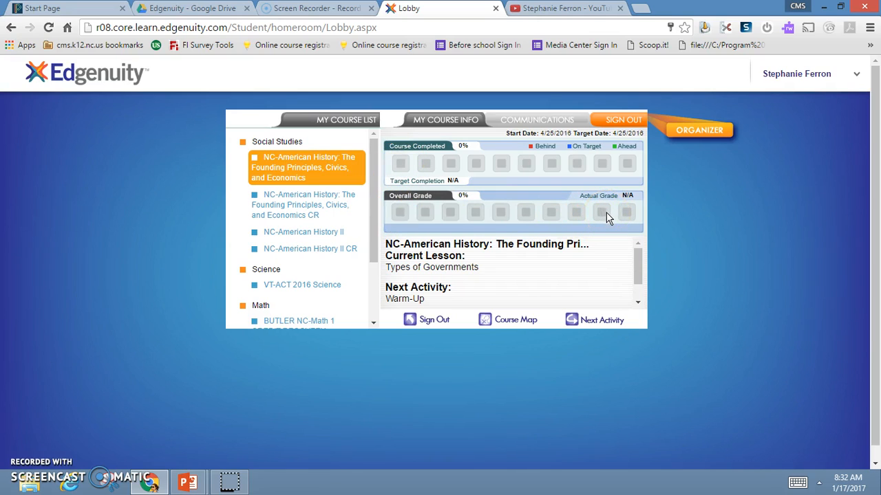
{"action": "mouse_move", "coordinate": [576, 199]}
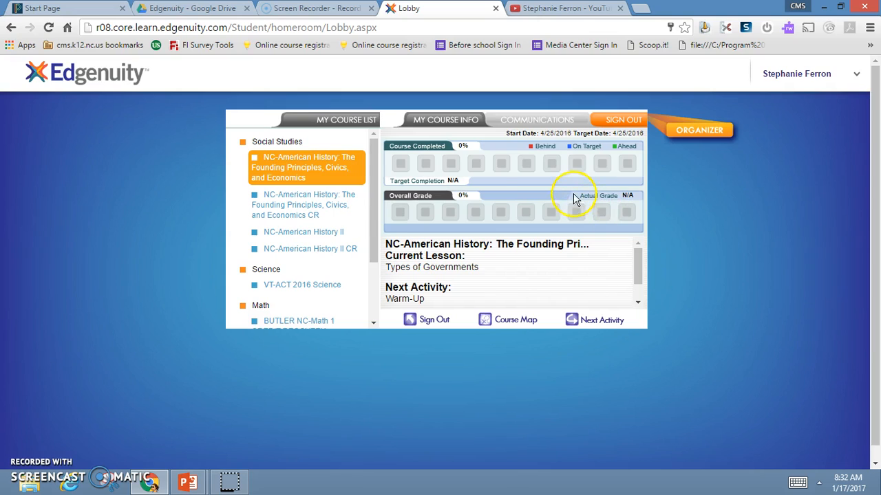
{"action": "mouse_move", "coordinate": [460, 203]}
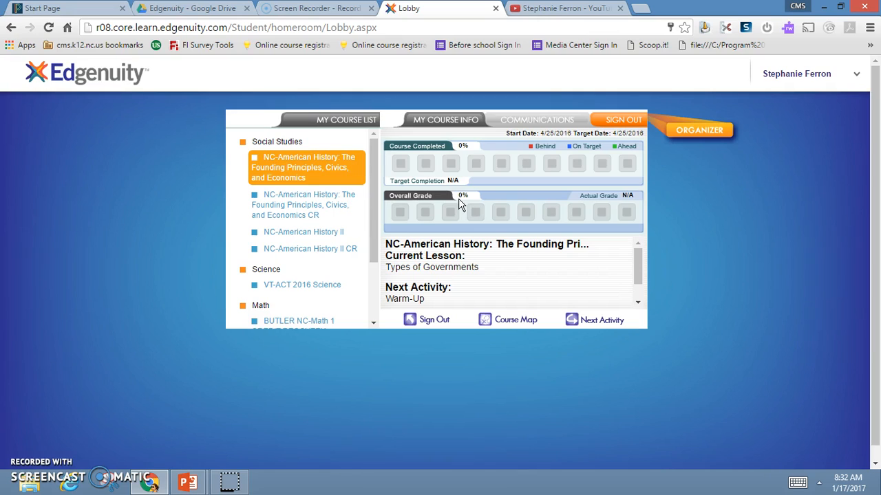
{"action": "mouse_move", "coordinate": [632, 204]}
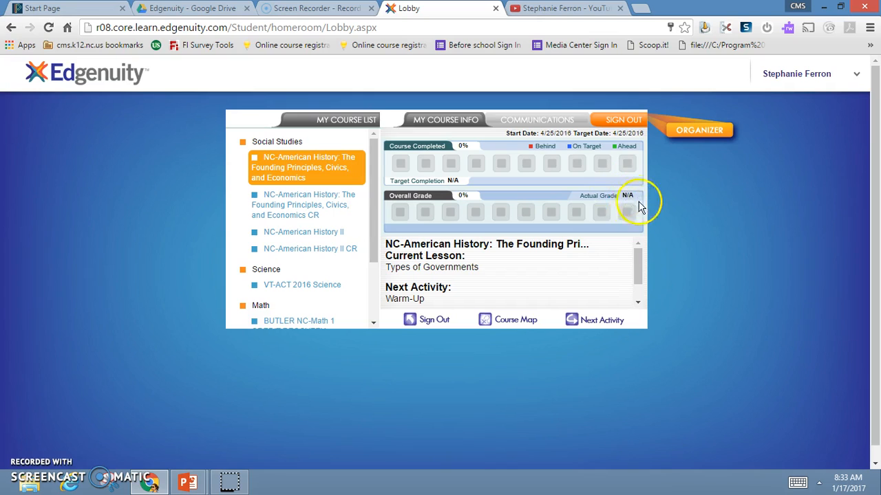
{"action": "mouse_move", "coordinate": [465, 145]}
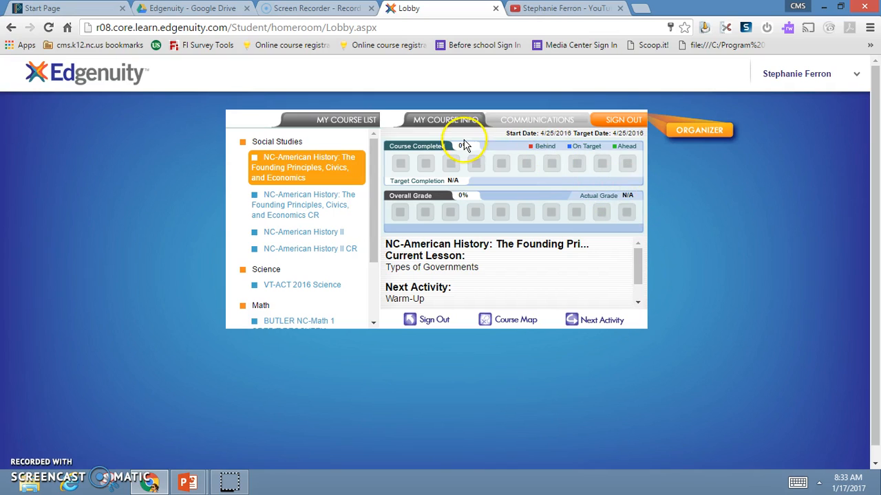
{"action": "mouse_move", "coordinate": [468, 162]}
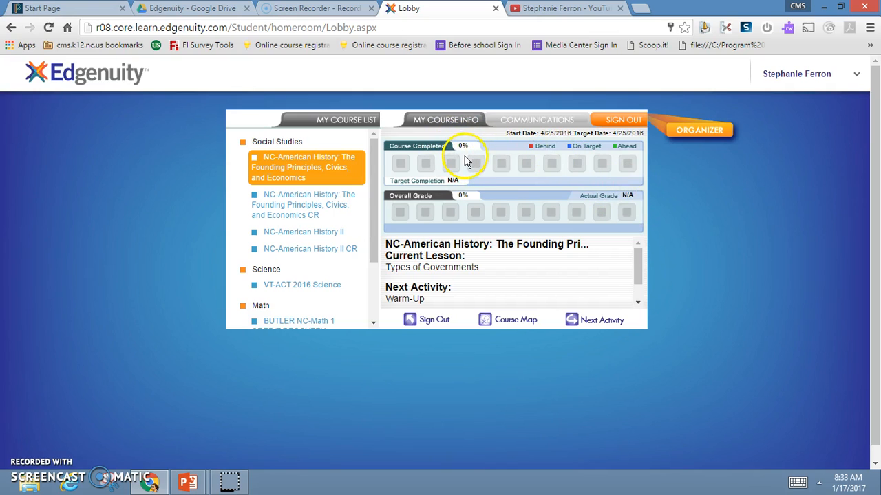
{"action": "mouse_move", "coordinate": [485, 301]}
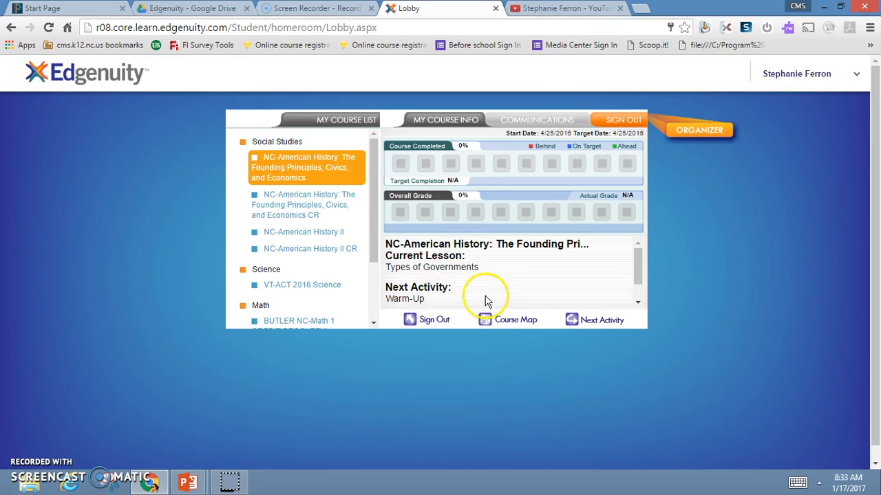
{"action": "mouse_move", "coordinate": [563, 309]}
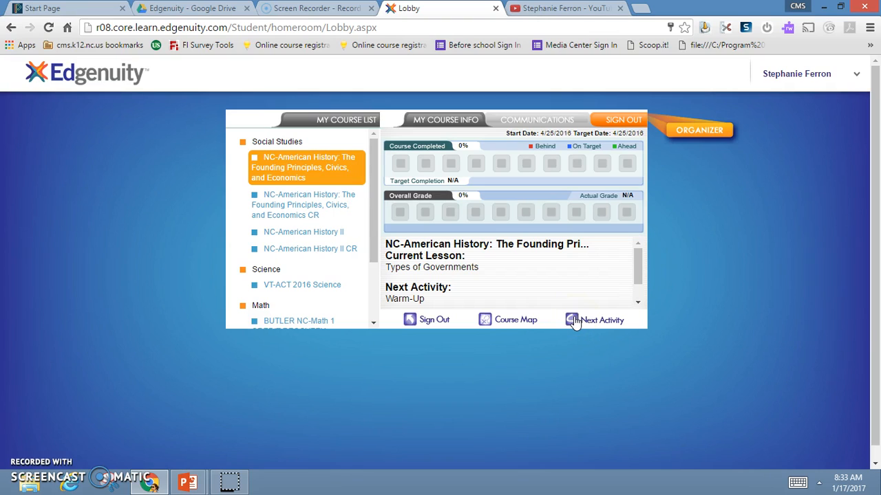
{"action": "mouse_move", "coordinate": [511, 319]}
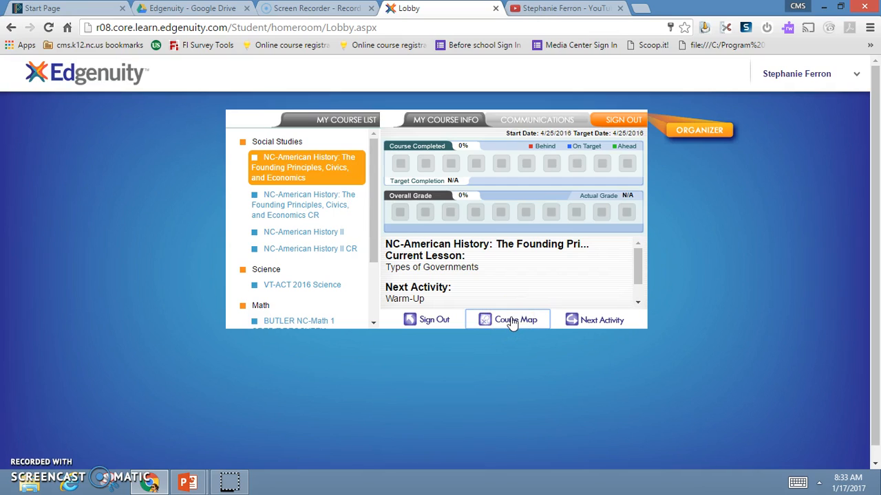
{"action": "mouse_move", "coordinate": [512, 324]}
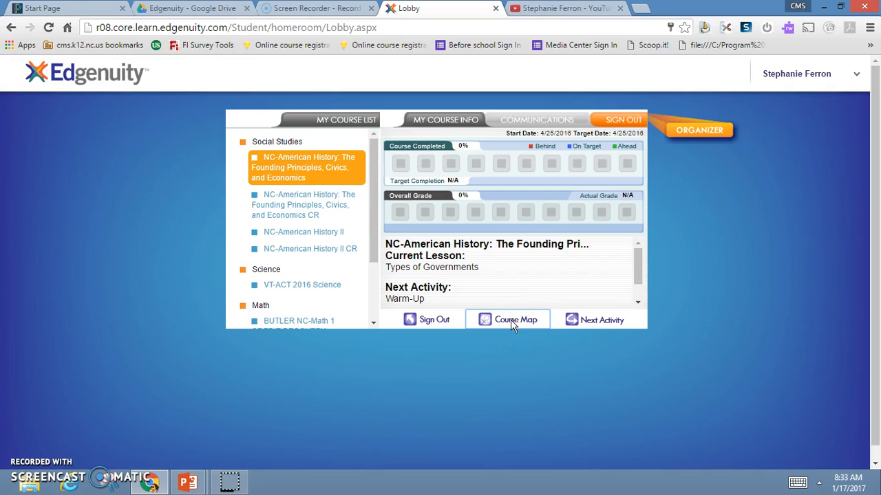
Open the course map for NC-American History, listing the Types of Governments activities.
{"action": "left_click", "coordinate": [508, 319]}
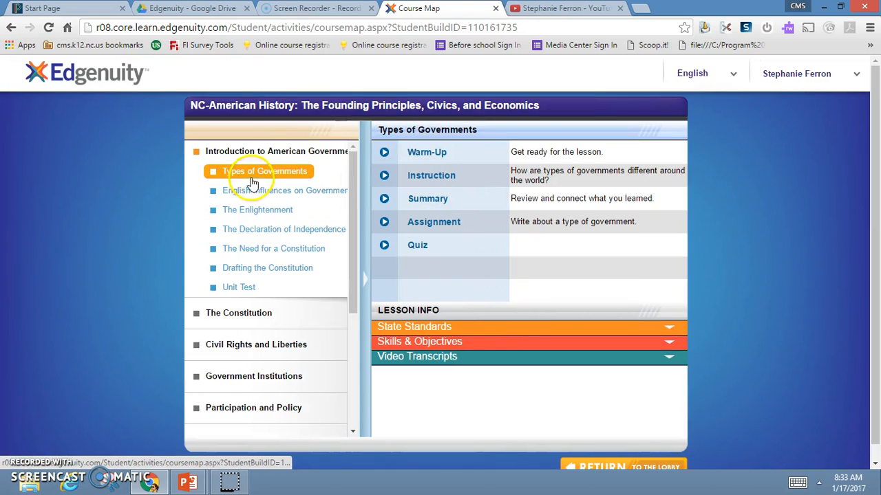
{"action": "mouse_move", "coordinate": [369, 170]}
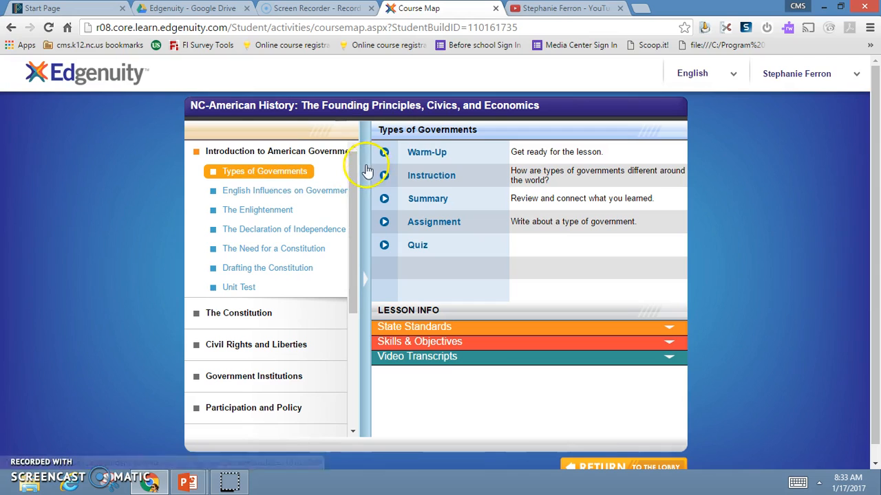
{"action": "mouse_move", "coordinate": [388, 176]}
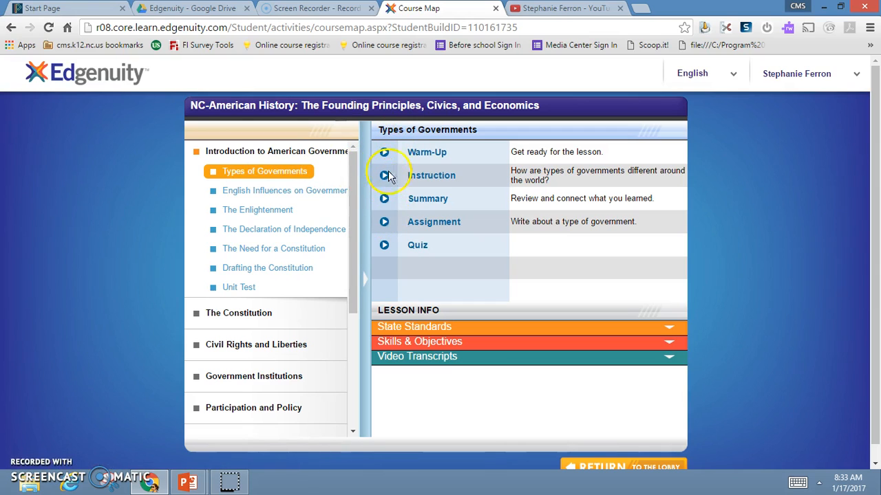
{"action": "mouse_move", "coordinate": [397, 267]}
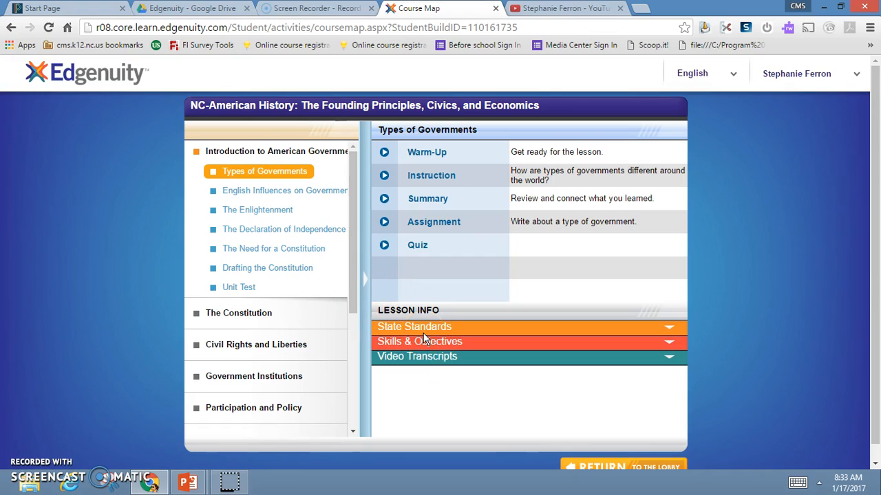
{"action": "mouse_move", "coordinate": [295, 162]}
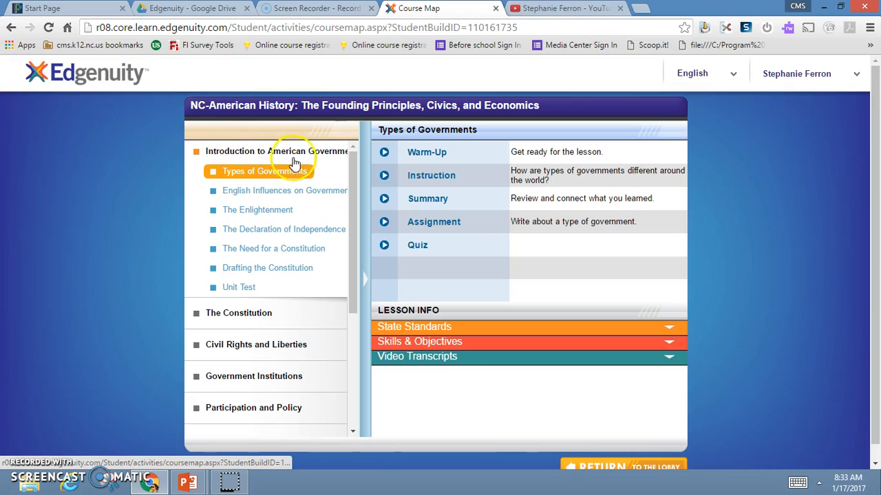
{"action": "mouse_move", "coordinate": [260, 229]}
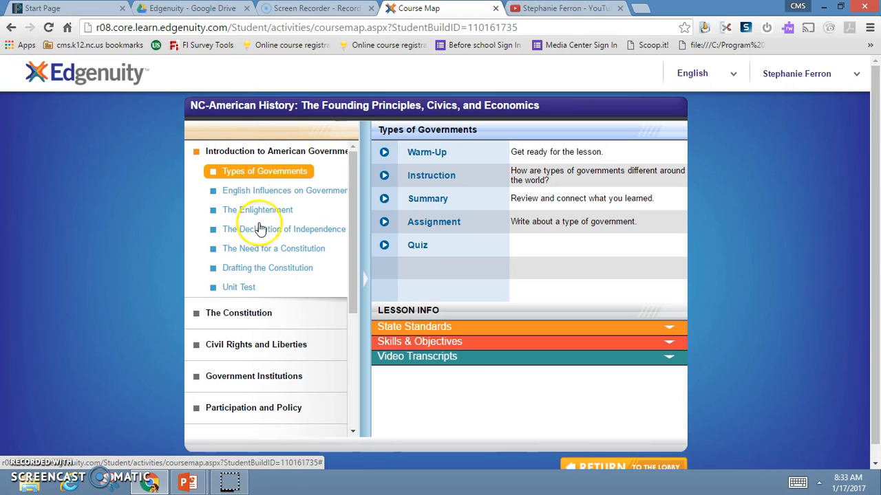
{"action": "mouse_move", "coordinate": [260, 288]}
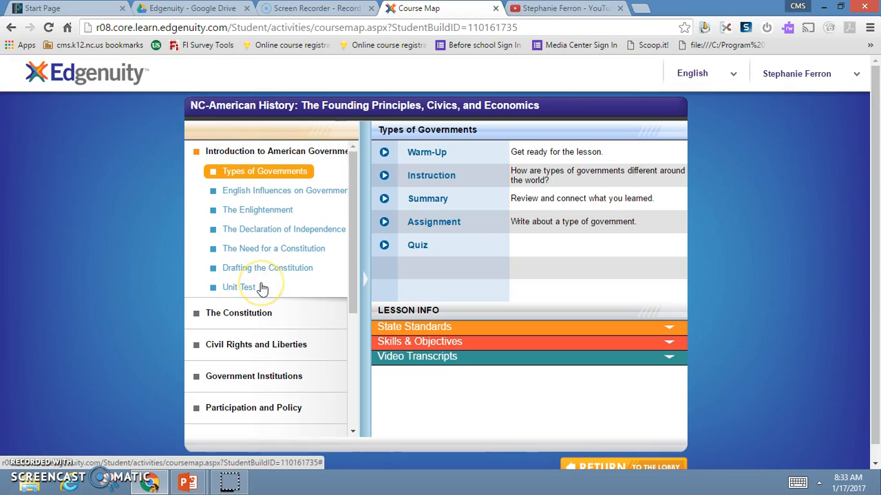
{"action": "mouse_move", "coordinate": [347, 283]}
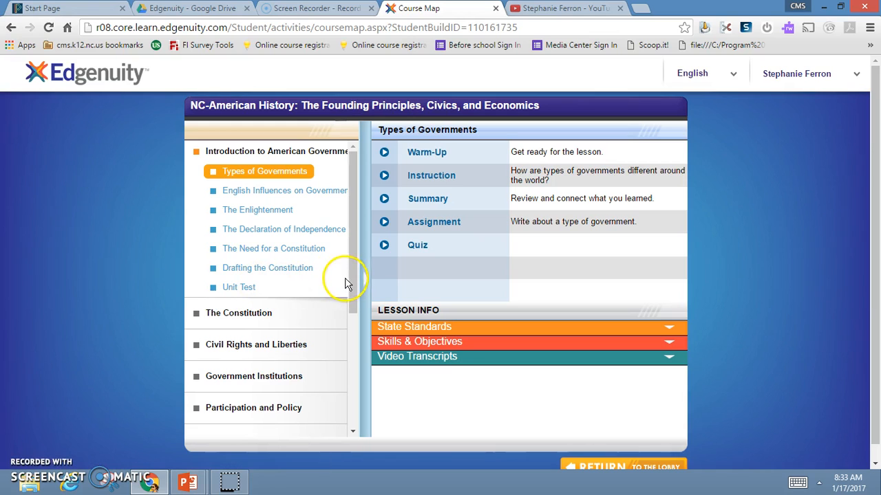
Scroll the unit list to later units: Cumulative Exam, Economics, Microeconomics, Macroeconomics, Personal Finance.
{"action": "scroll", "scroll_direction": "down", "scroll_amount": 3}
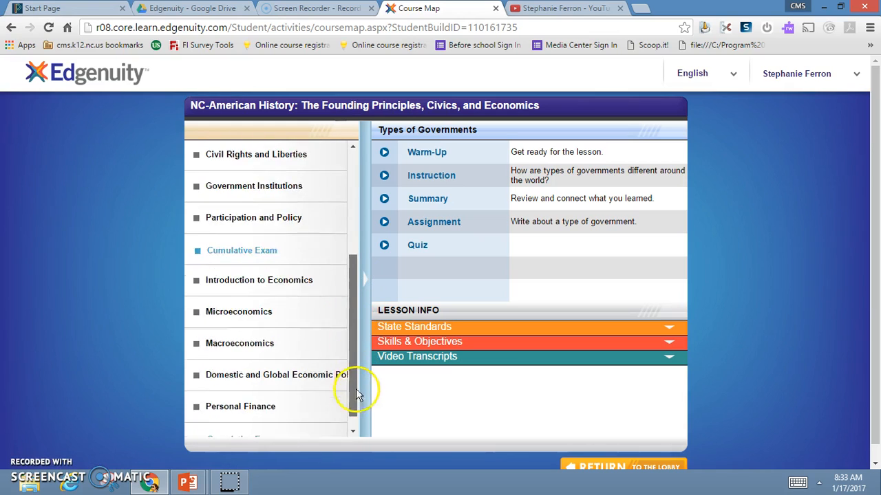
{"action": "scroll", "scroll_direction": "down", "scroll_amount": 3}
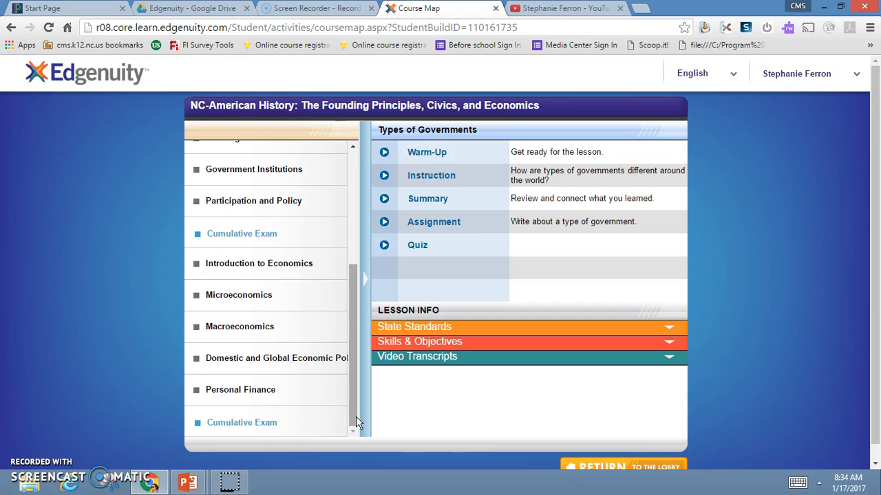
{"action": "mouse_move", "coordinate": [600, 468]}
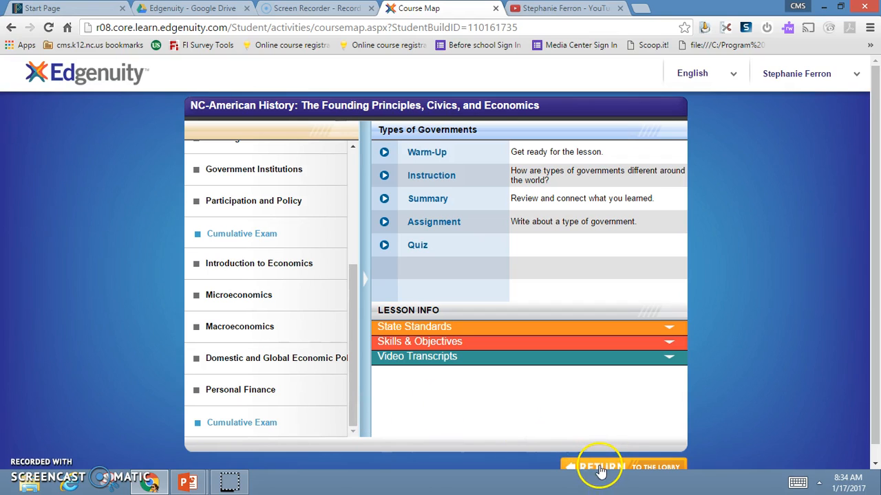
Return to the lobby and select BUTLER NC-Math 1 Credit Recovery, showing its Prescriptive Testing Begin screen.
{"action": "left_click", "coordinate": [598, 467]}
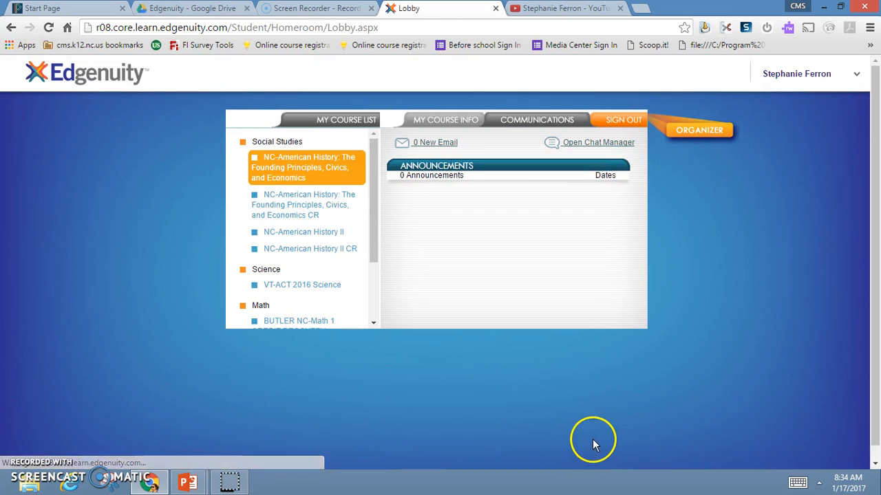
{"action": "mouse_move", "coordinate": [394, 278]}
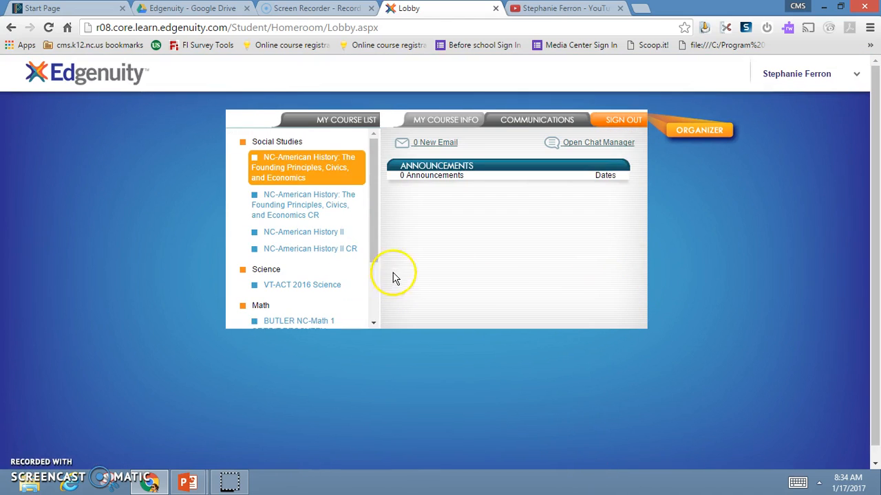
{"action": "scroll", "scroll_direction": "down", "scroll_amount": 3}
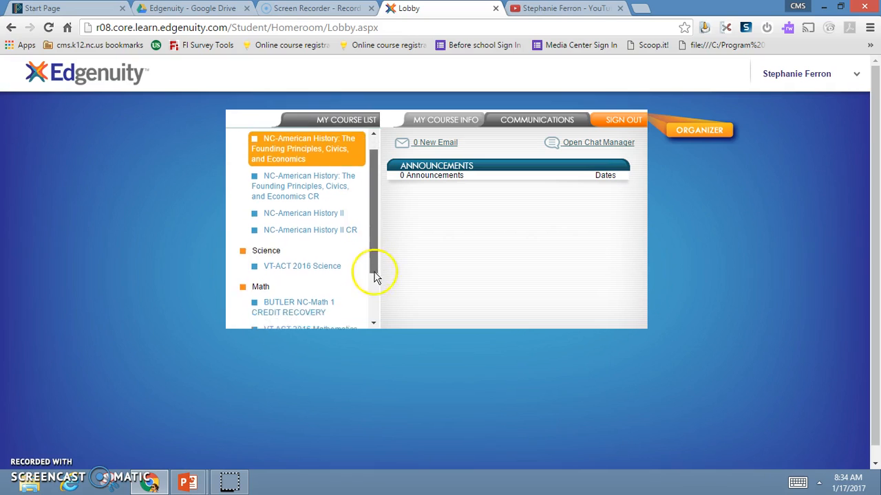
{"action": "left_click", "coordinate": [299, 261]}
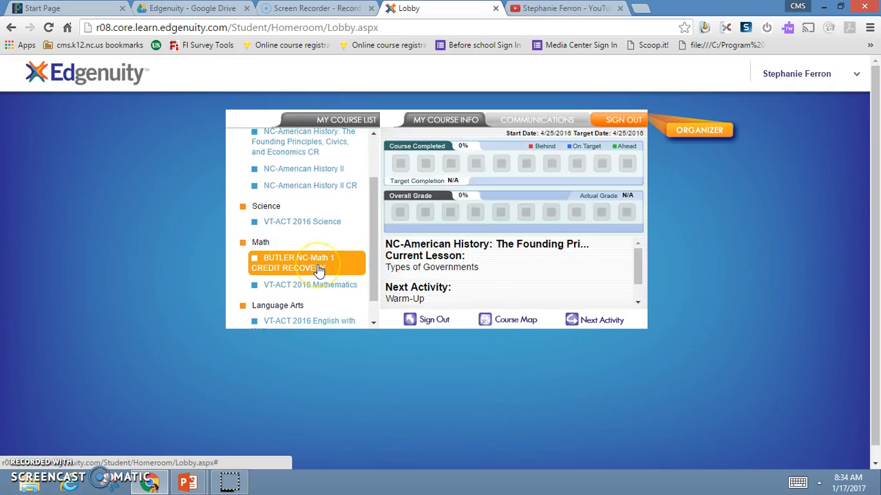
{"action": "left_click", "coordinate": [305, 263]}
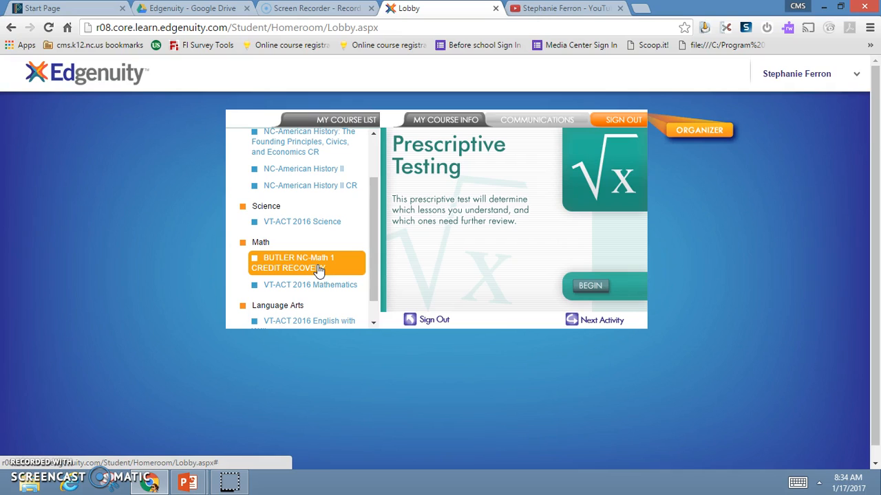
{"action": "mouse_move", "coordinate": [521, 232]}
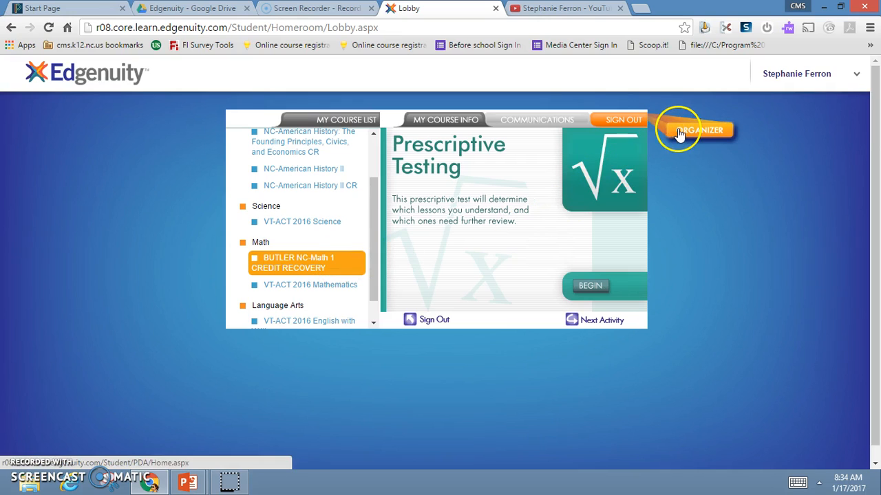
Reach the Assignment Calendar via Organizer and Reports; it reports a teacher target date is needed.
{"action": "left_click", "coordinate": [699, 129]}
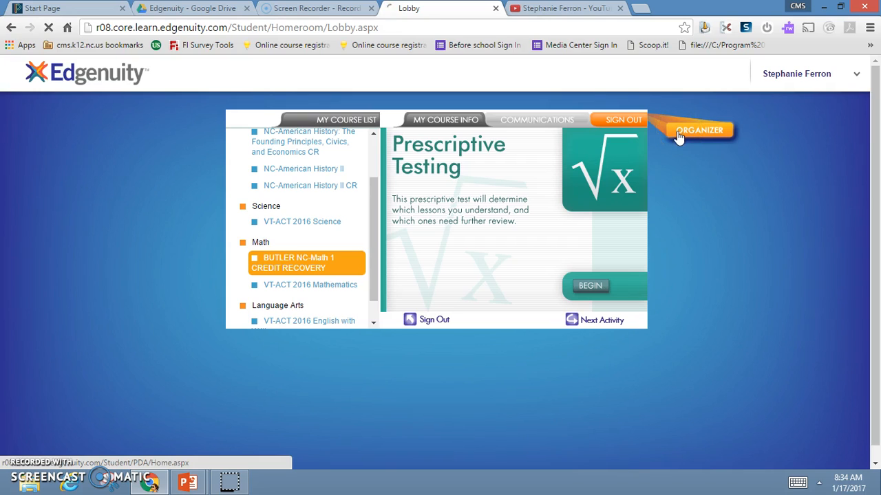
{"action": "left_click", "coordinate": [699, 130]}
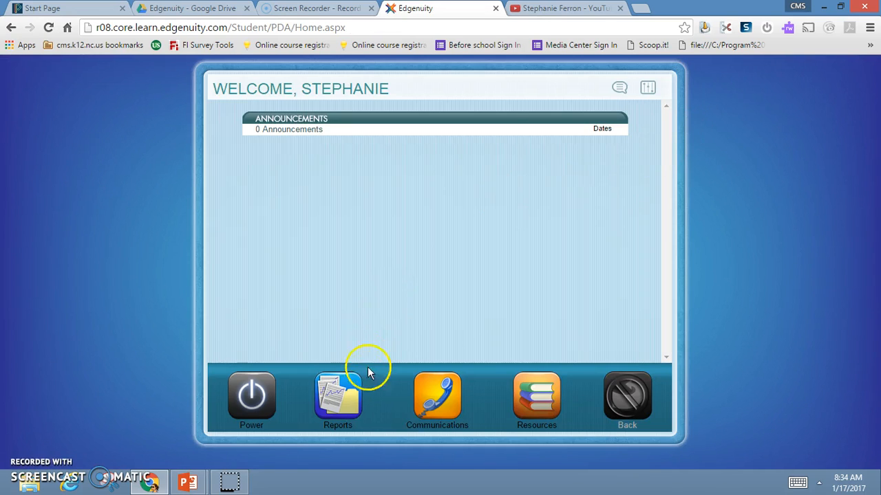
{"action": "left_click", "coordinate": [337, 396]}
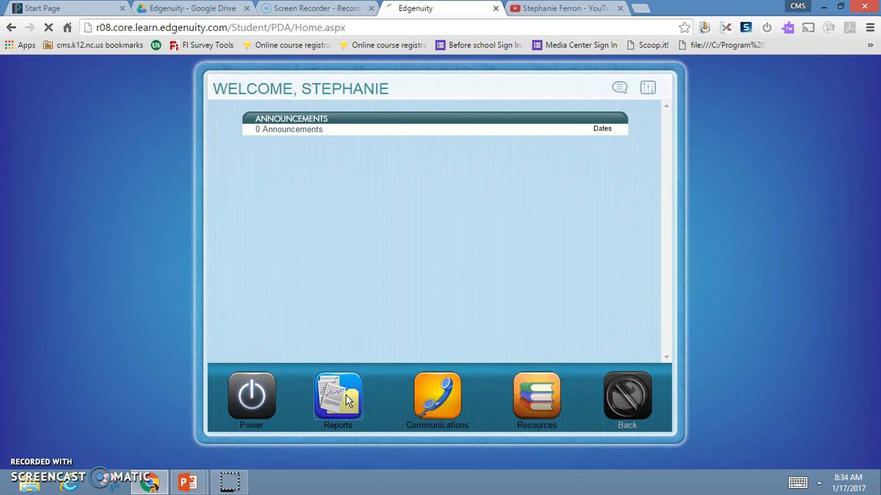
{"action": "left_click", "coordinate": [337, 396]}
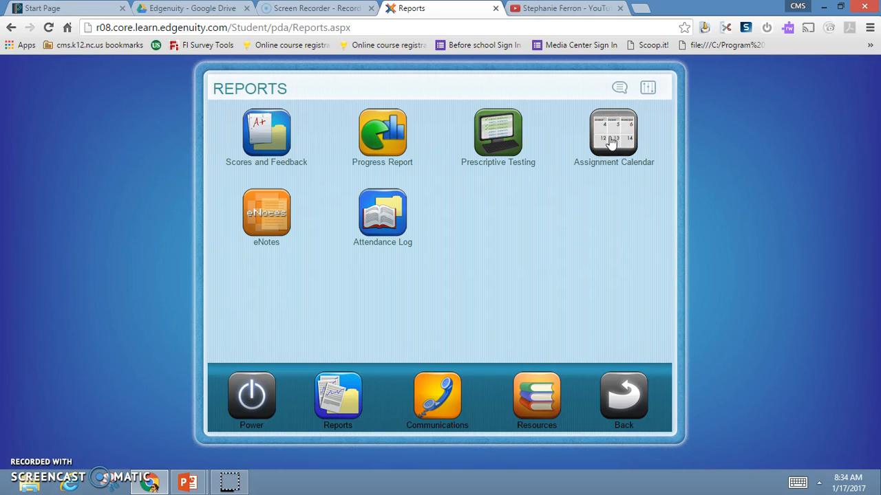
{"action": "left_click", "coordinate": [612, 132]}
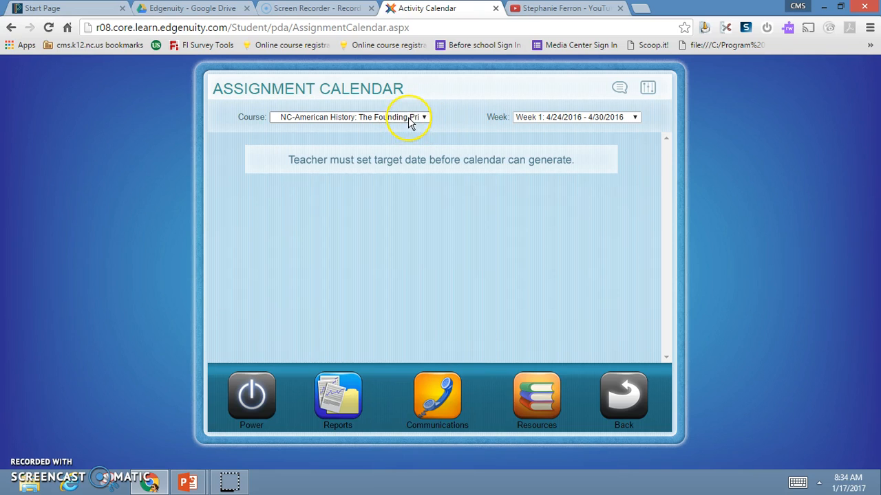
Switch the calendar to BUTLER NC-Math 1 CREDIT RECOVERY, Week 1 (8/28/2016–9/3/2016).
{"action": "left_click", "coordinate": [424, 117]}
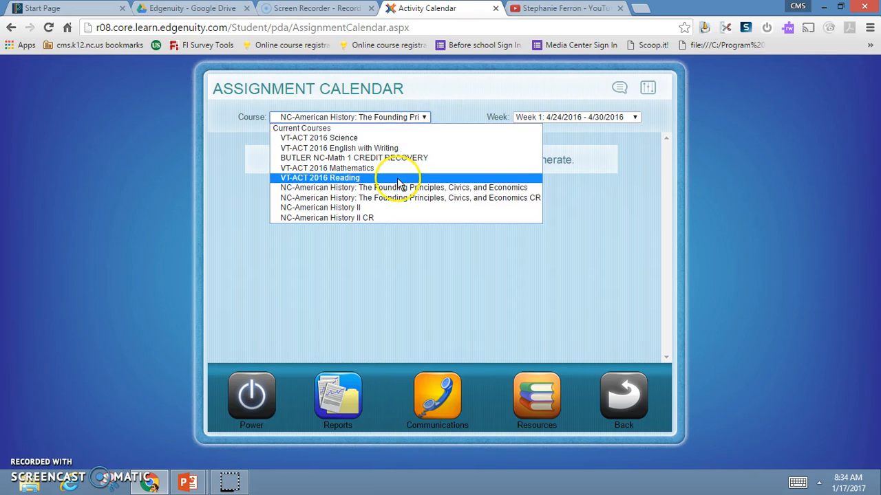
{"action": "mouse_move", "coordinate": [402, 187]}
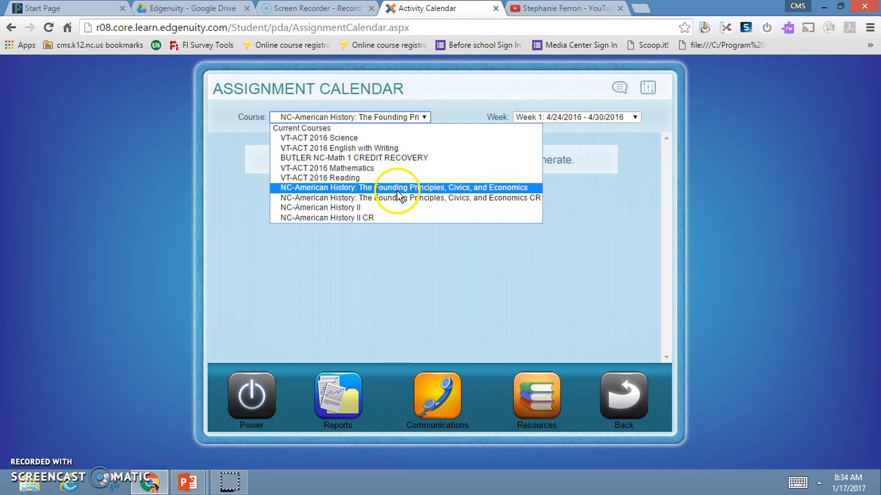
{"action": "left_click", "coordinate": [355, 157]}
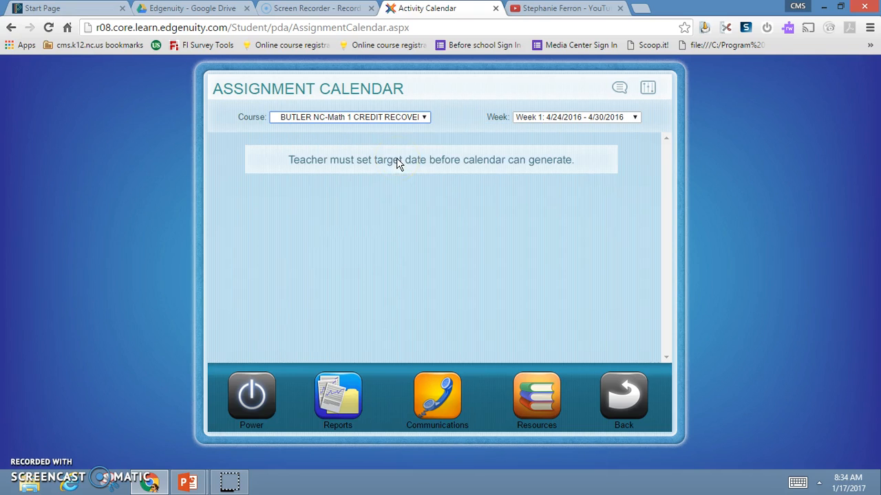
{"action": "left_click", "coordinate": [577, 117]}
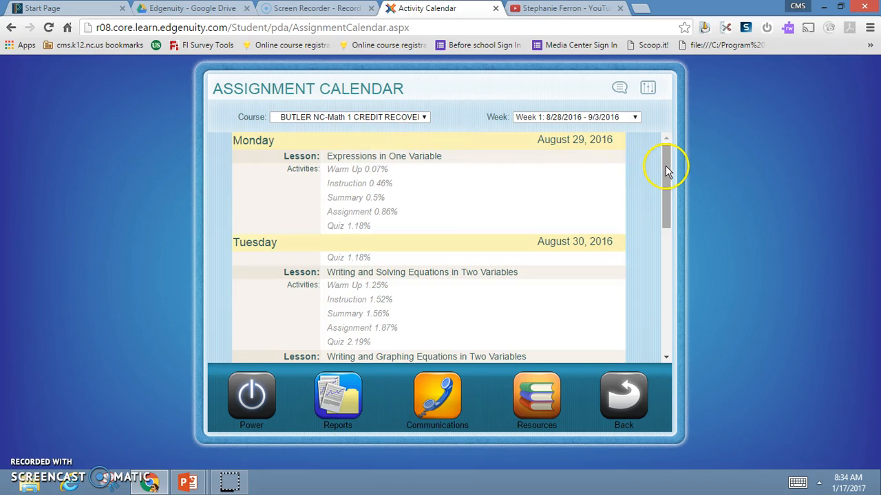
Review Week 1's daily math lessons and activity percentages.
{"action": "scroll", "scroll_direction": "down", "scroll_amount": 3}
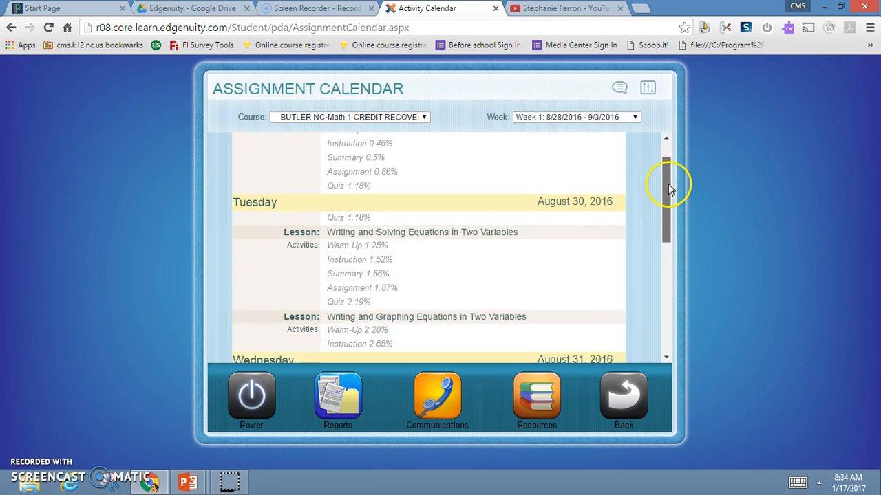
{"action": "scroll", "scroll_direction": "down", "scroll_amount": 3}
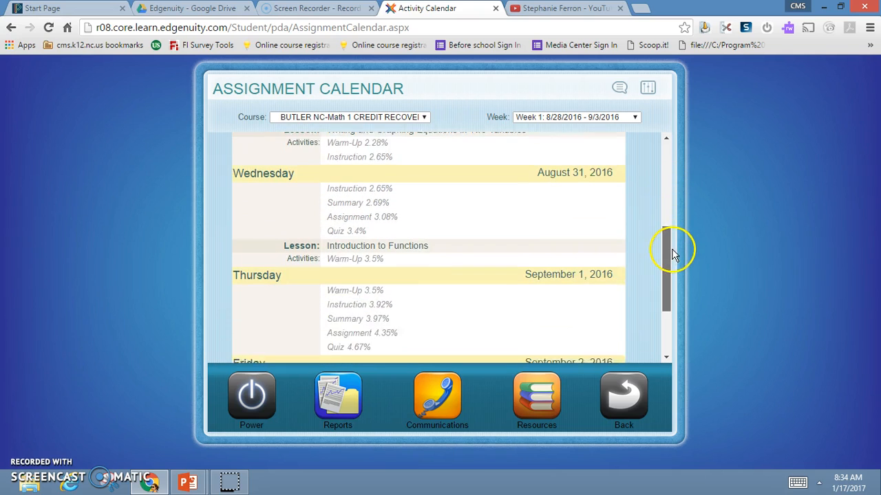
{"action": "scroll", "scroll_direction": "up", "scroll_amount": 3}
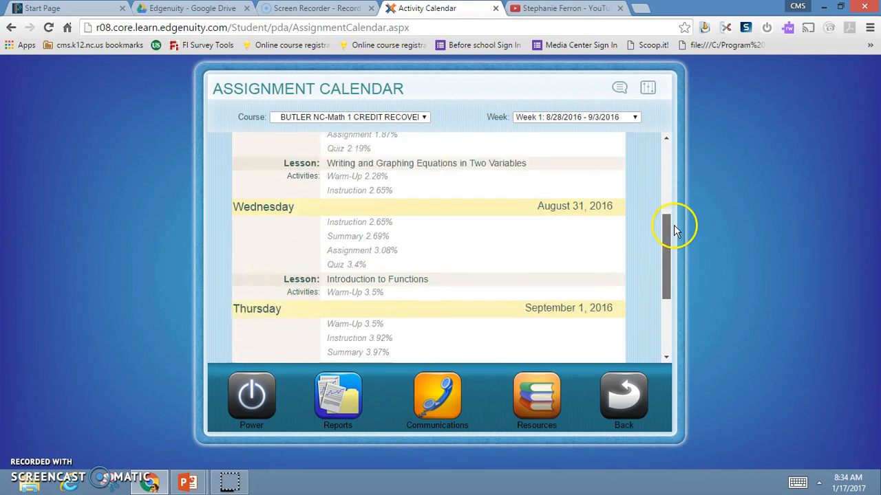
{"action": "scroll", "scroll_direction": "up", "scroll_amount": 3}
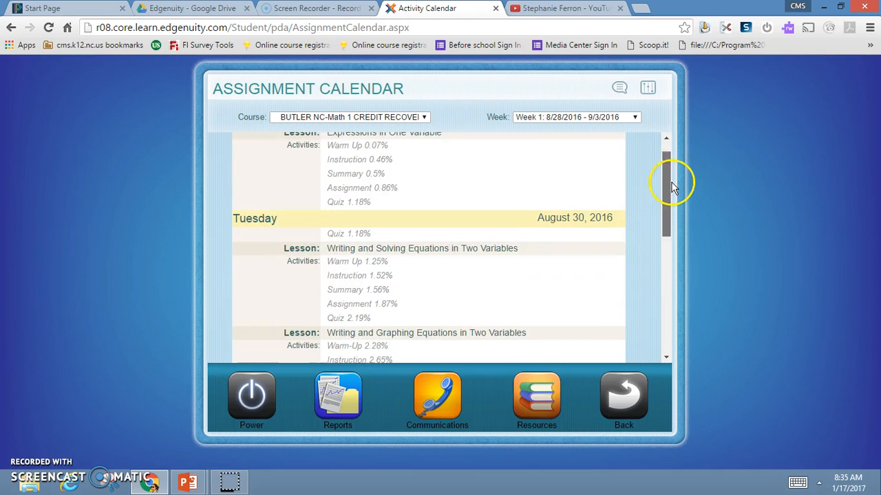
{"action": "scroll", "scroll_direction": "up", "scroll_amount": 3}
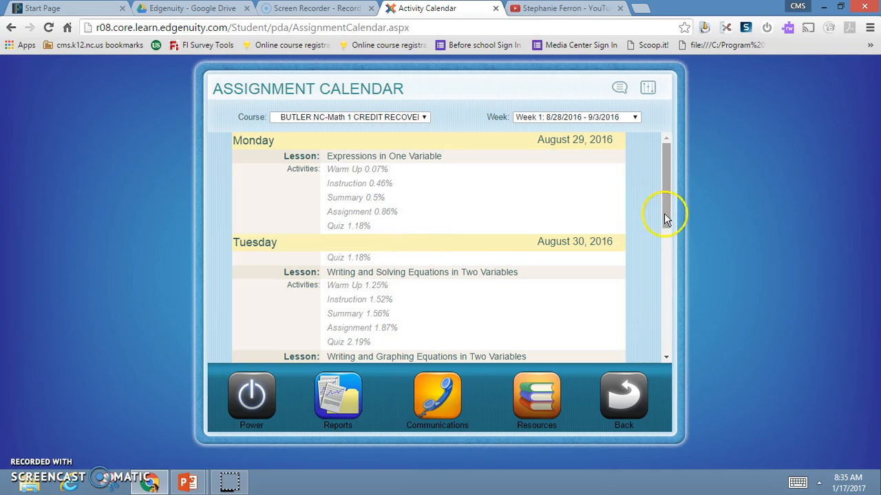
Show Week 2 (9/4/2016–9/10/2016) down to Friday's Recognizing Patterns lesson.
{"action": "scroll", "scroll_direction": "down", "scroll_amount": 3}
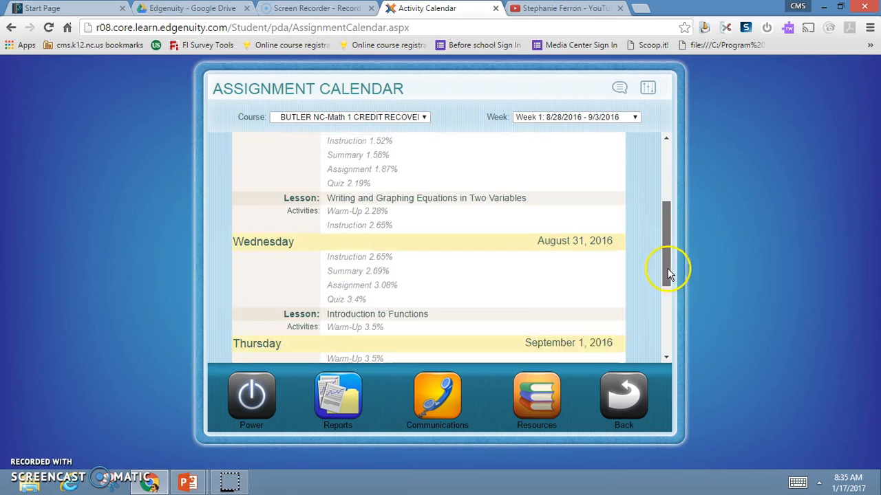
{"action": "scroll", "scroll_direction": "down", "scroll_amount": 3}
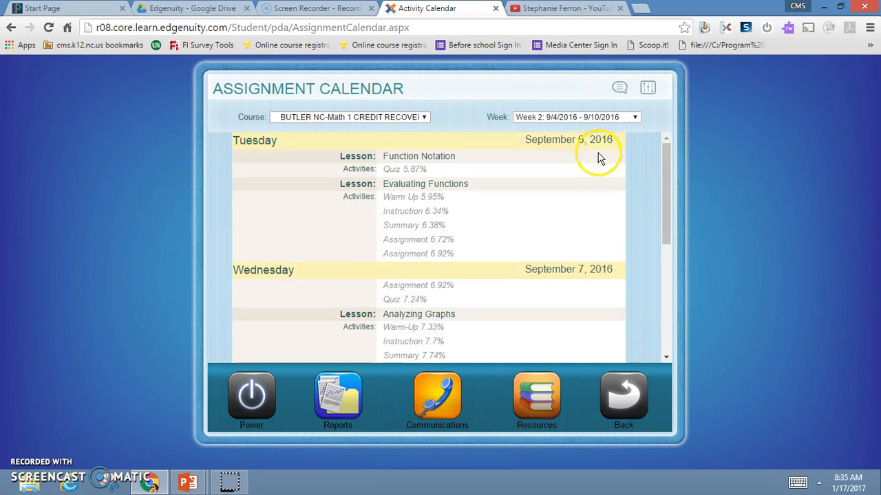
{"action": "scroll", "scroll_direction": "down", "scroll_amount": 3}
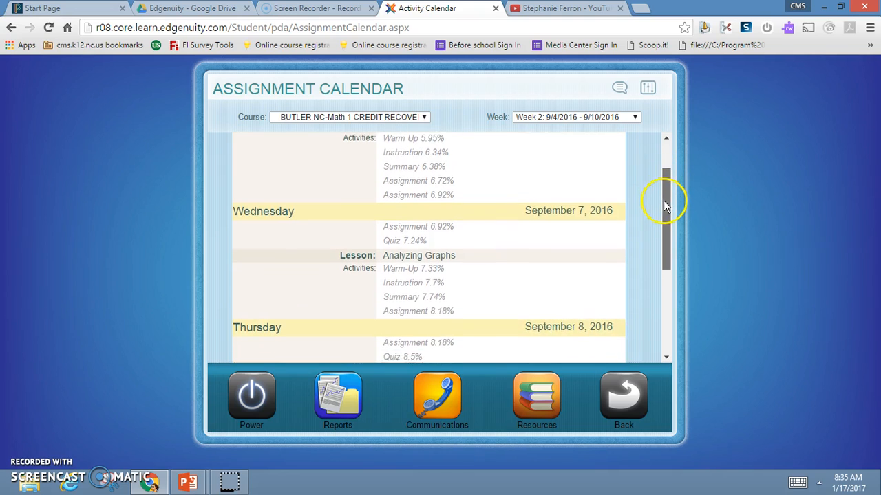
{"action": "scroll", "scroll_direction": "down", "scroll_amount": 3}
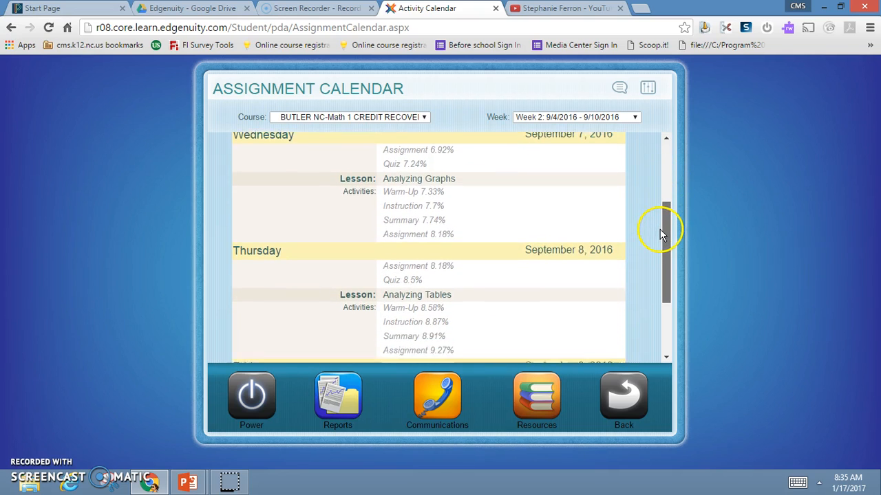
{"action": "scroll", "scroll_direction": "down", "scroll_amount": 3}
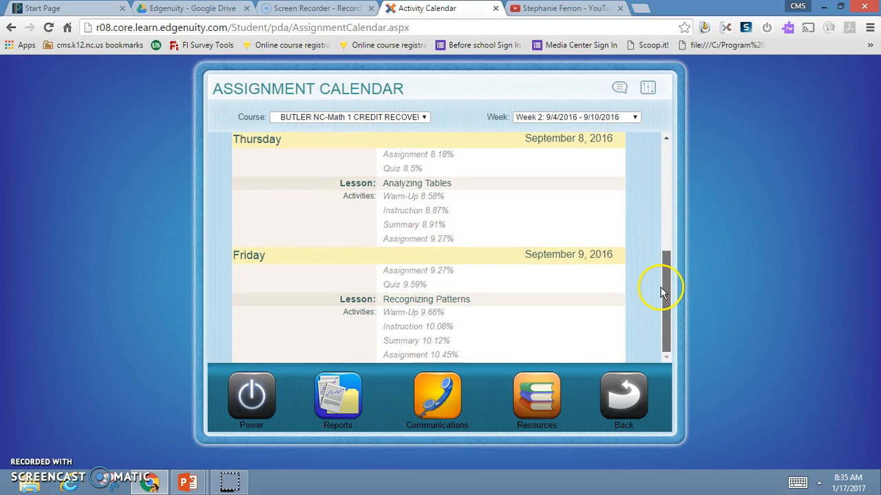
{"action": "mouse_move", "coordinate": [624, 394]}
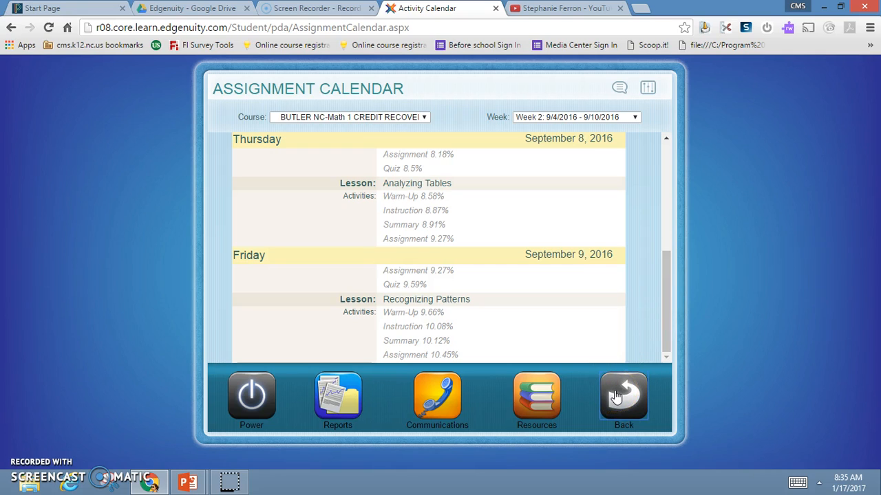
Back out through Reports and the home screen to the lobby and reselect NC-American History.
{"action": "left_click", "coordinate": [623, 397]}
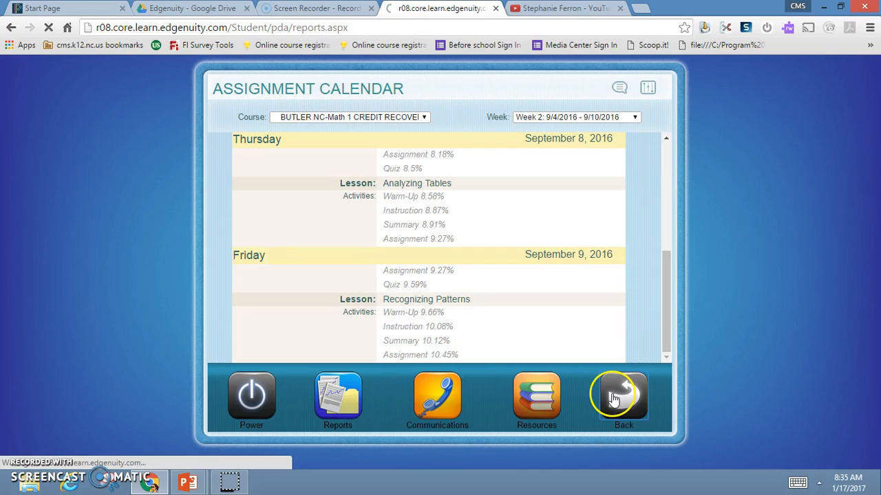
{"action": "left_click", "coordinate": [622, 398]}
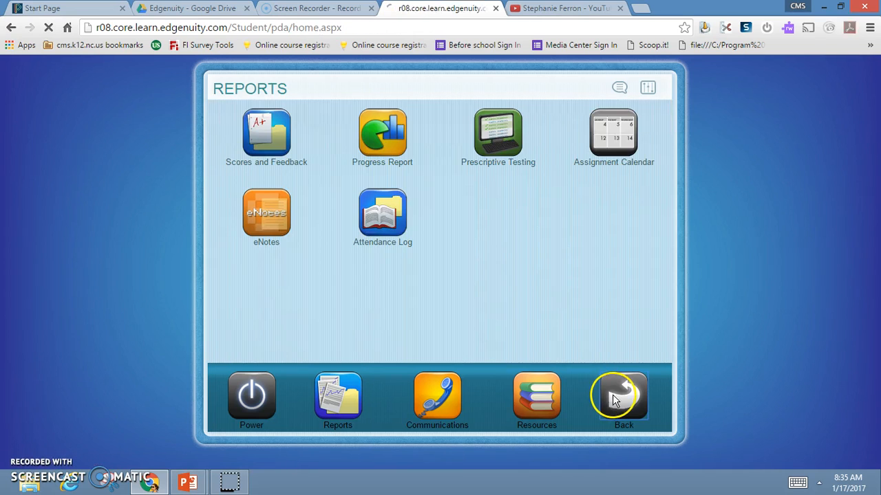
{"action": "left_click", "coordinate": [623, 398]}
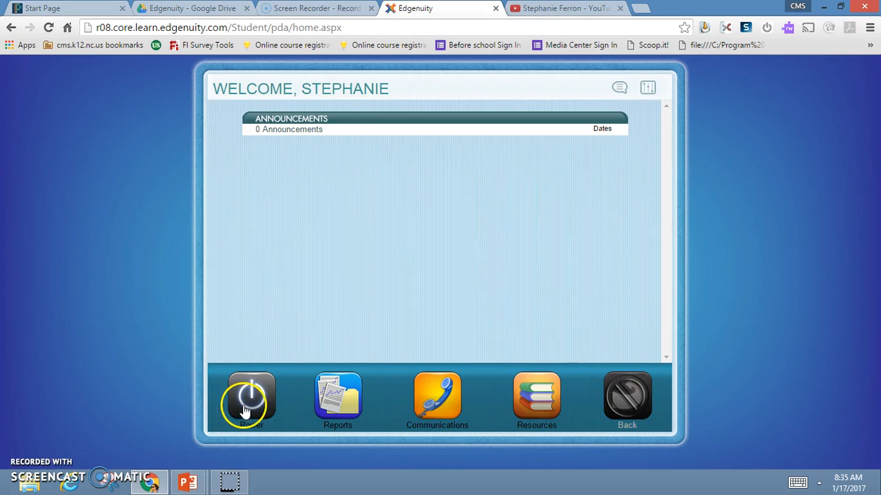
{"action": "left_click", "coordinate": [251, 396]}
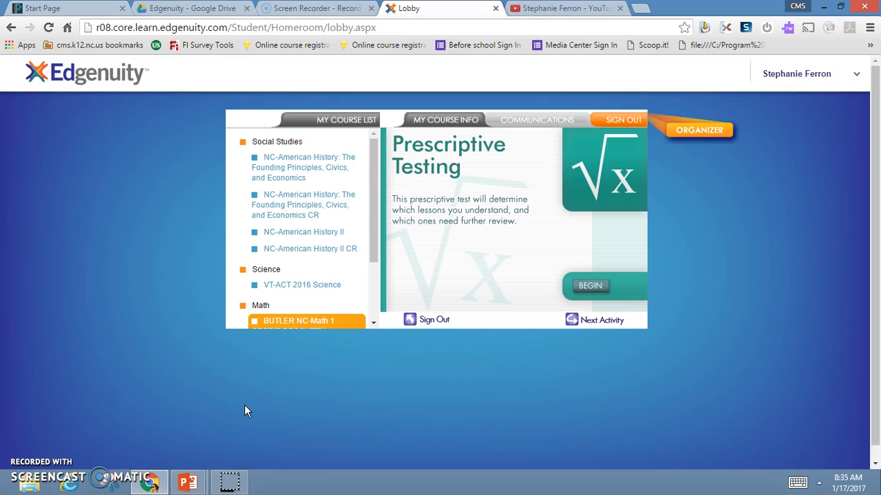
{"action": "mouse_move", "coordinate": [260, 168]}
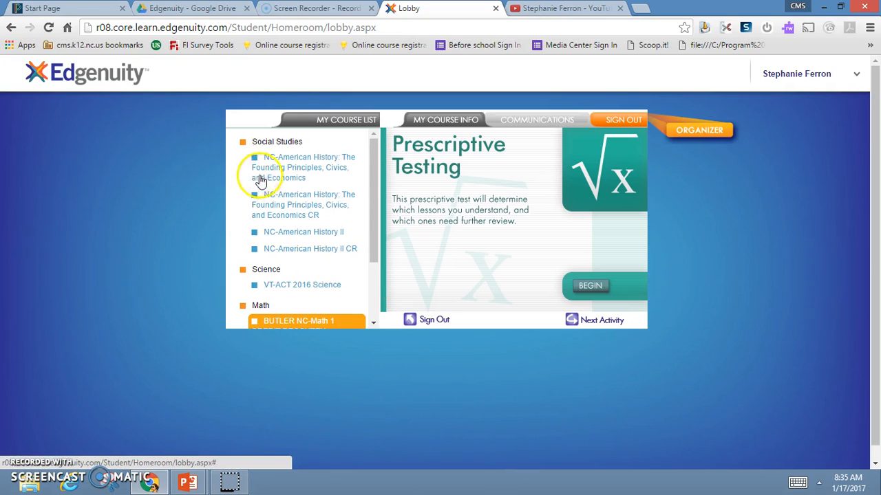
{"action": "left_click", "coordinate": [303, 168]}
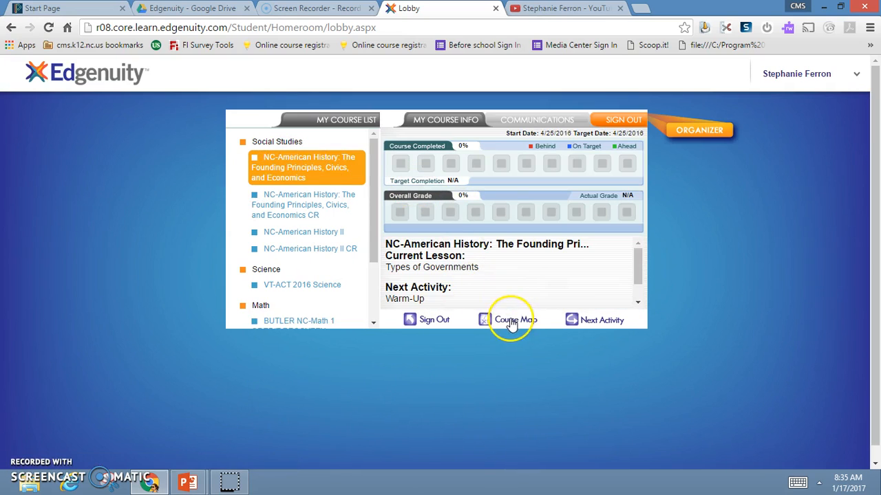
{"action": "mouse_move", "coordinate": [650, 168]}
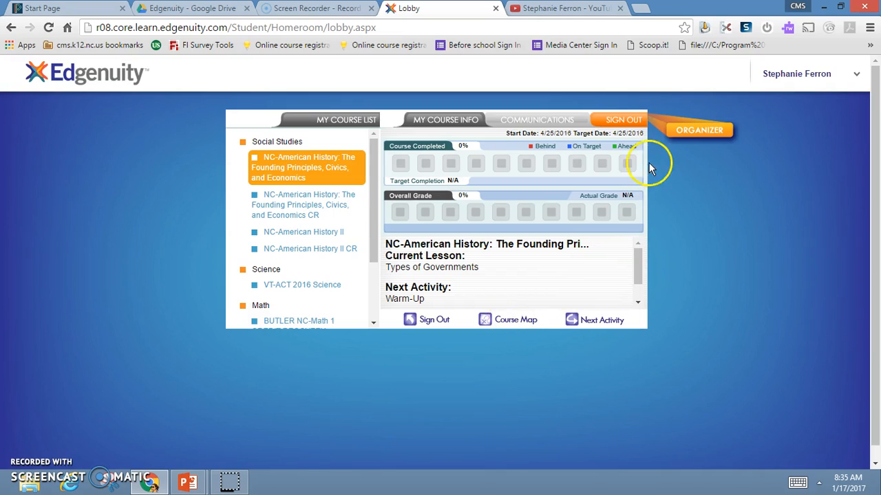